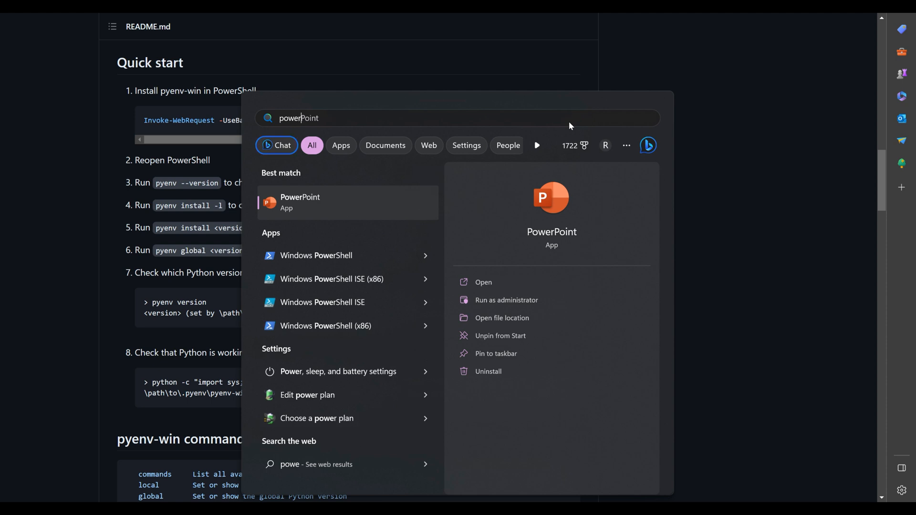
# Search Start for 'powers' and launch Windows PowerShell as administrator
pyautogui.write('powers')
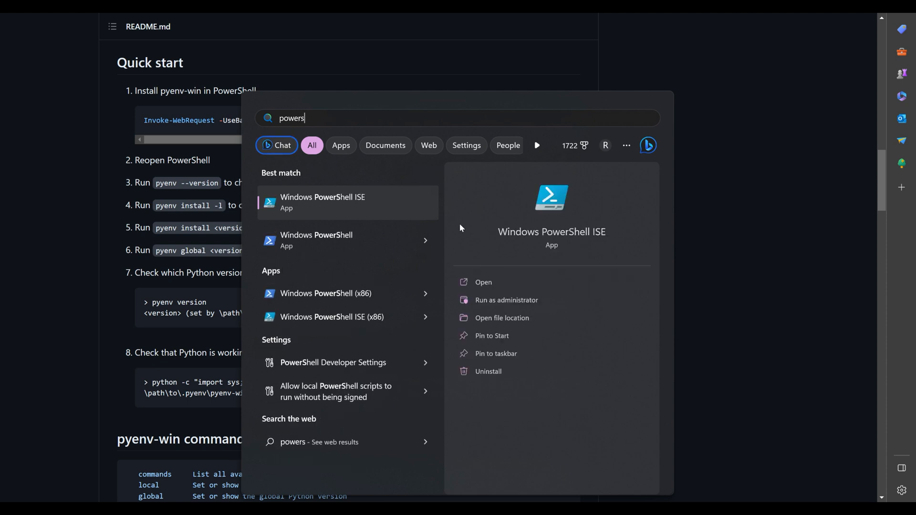
pyautogui.moveTo(346, 250)
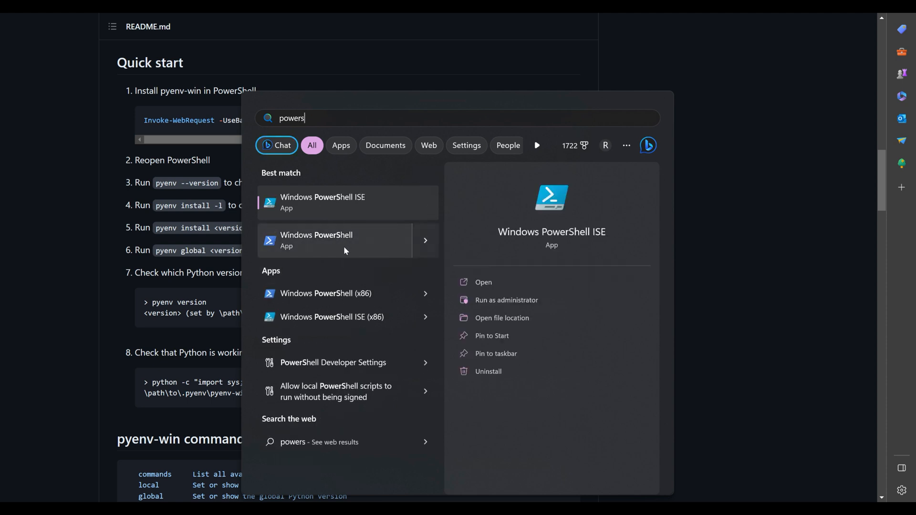
pyautogui.moveTo(377, 262)
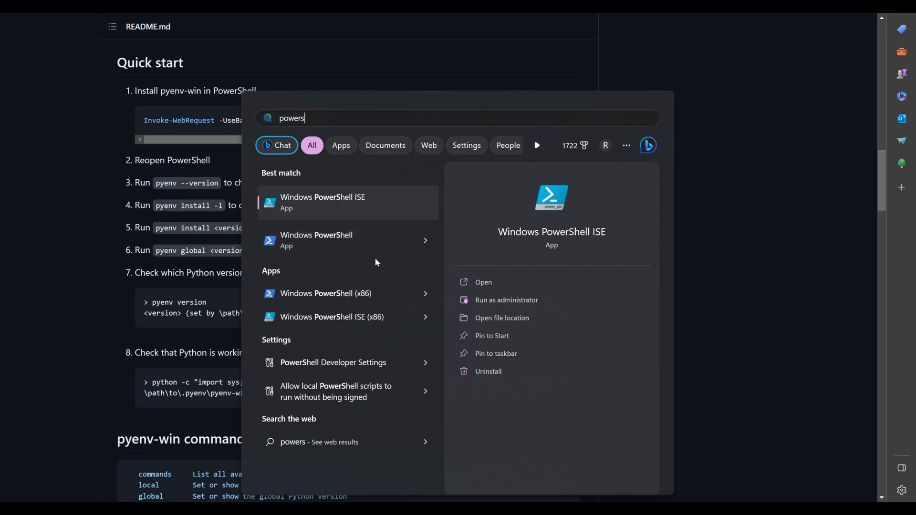
pyautogui.click(507, 300)
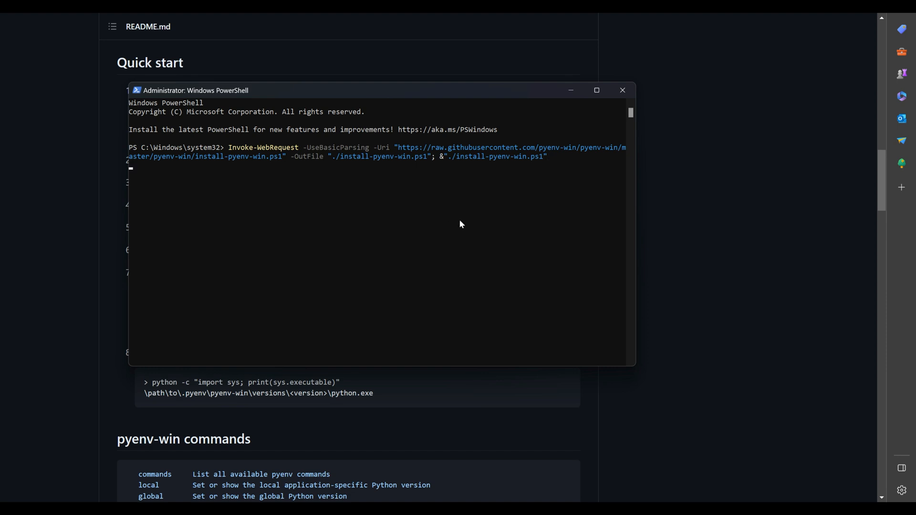
# Run the Invoke-WebRequest pyenv-win installer command, hitting the disabled-scripts error
pyautogui.press('Enter')
pyautogui.write('Set-ExecutionPolicy RemoteSigned -Scope CurrentUser')
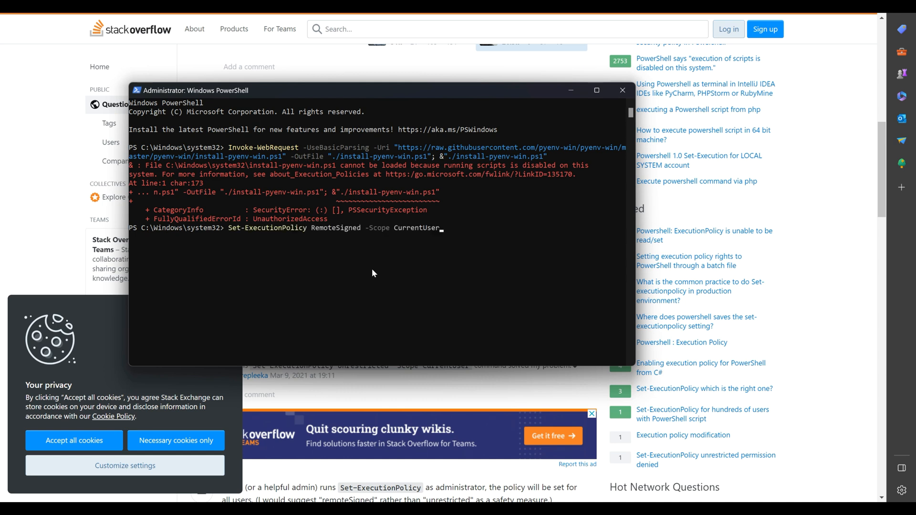
# Apply the RemoteSigned policy with Y, install pyenv-win 3.1.1, and try pyenv --version
pyautogui.press('Enter')
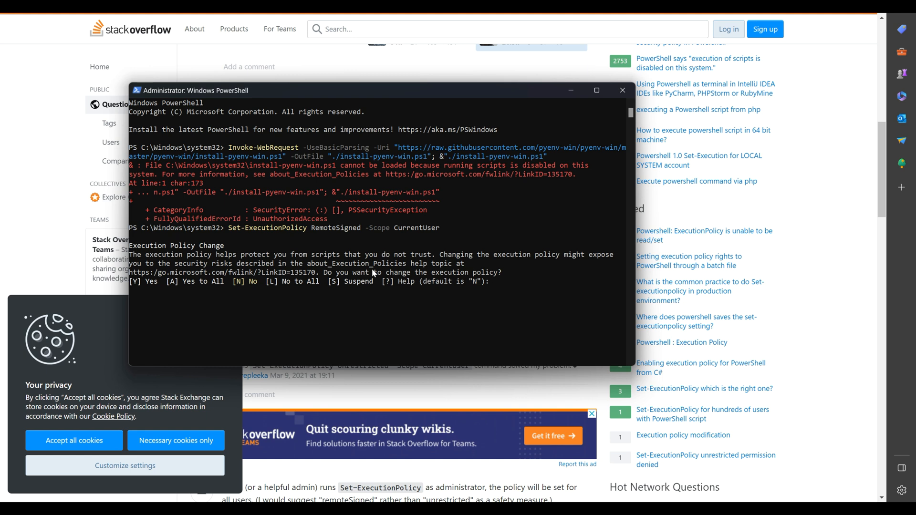
pyautogui.write('Y')
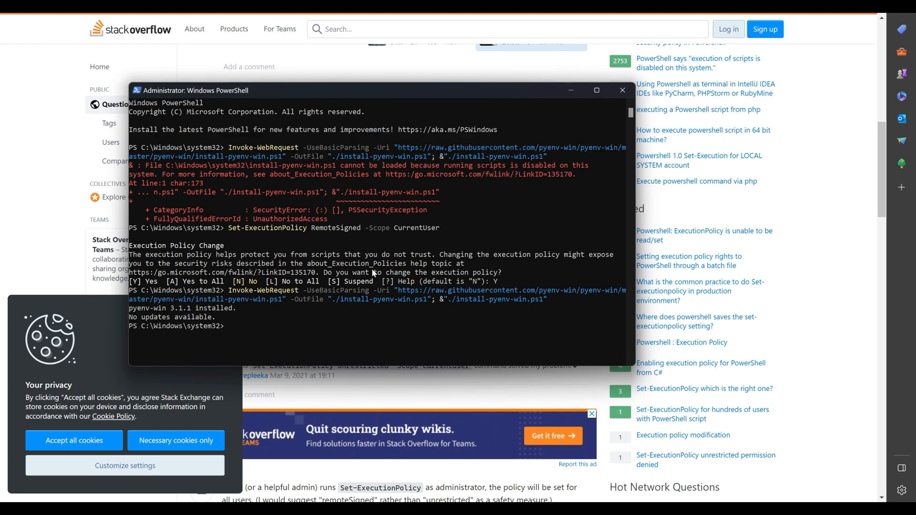
pyautogui.write('pyenv')
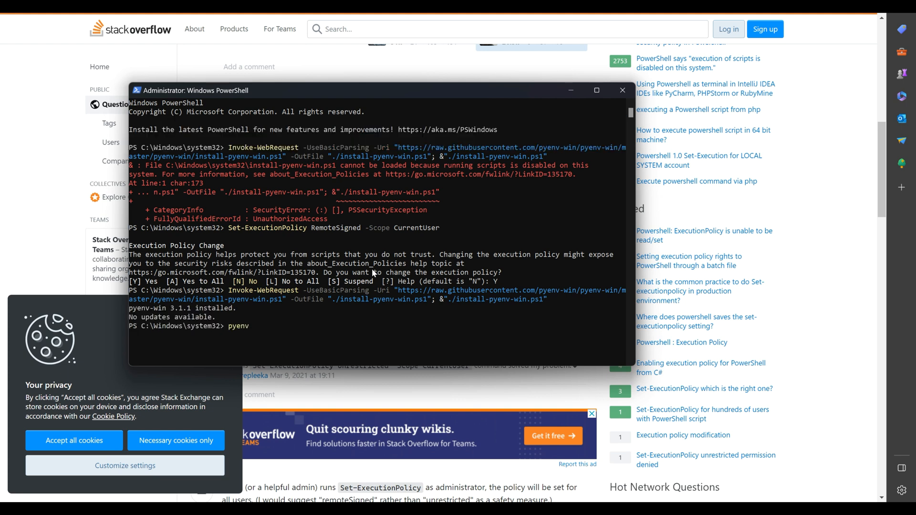
pyautogui.write('--version')
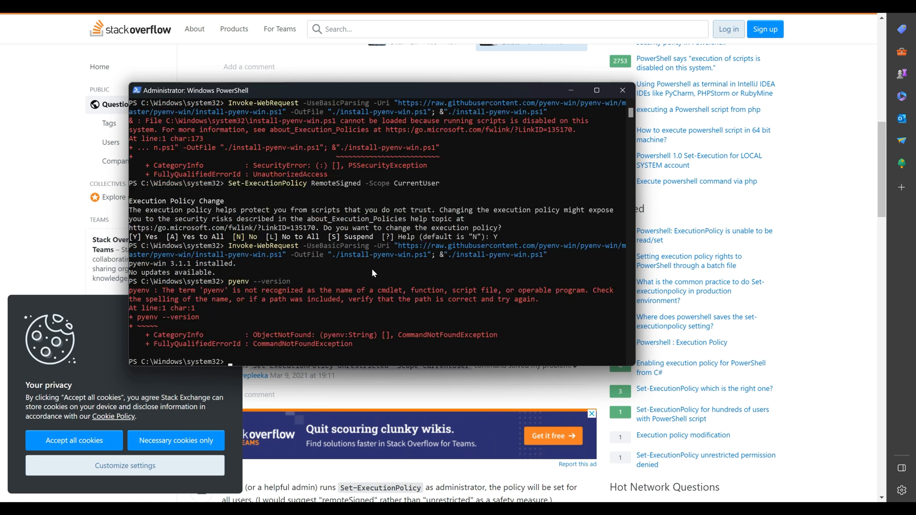
# Search Start for 'terminal' and launch a fresh PowerShell window
pyautogui.click(623, 90)
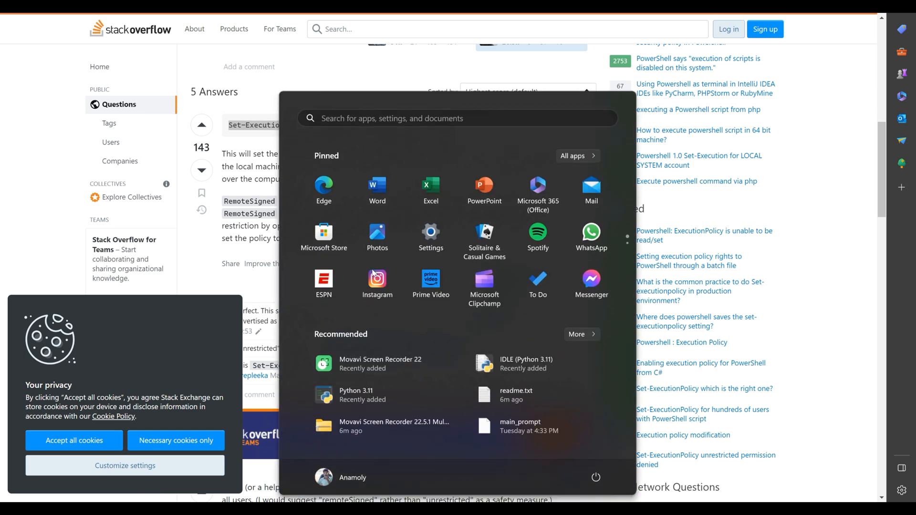
pyautogui.write('terminal')
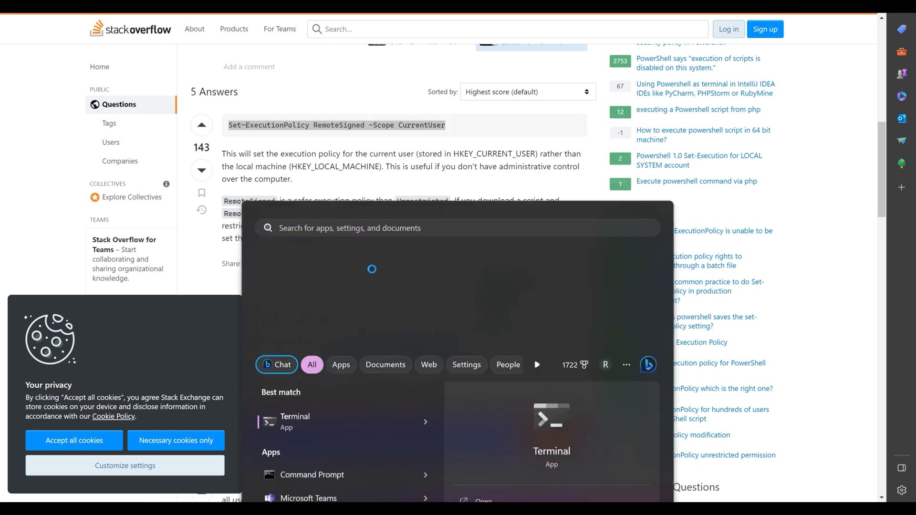
pyautogui.write('pe')
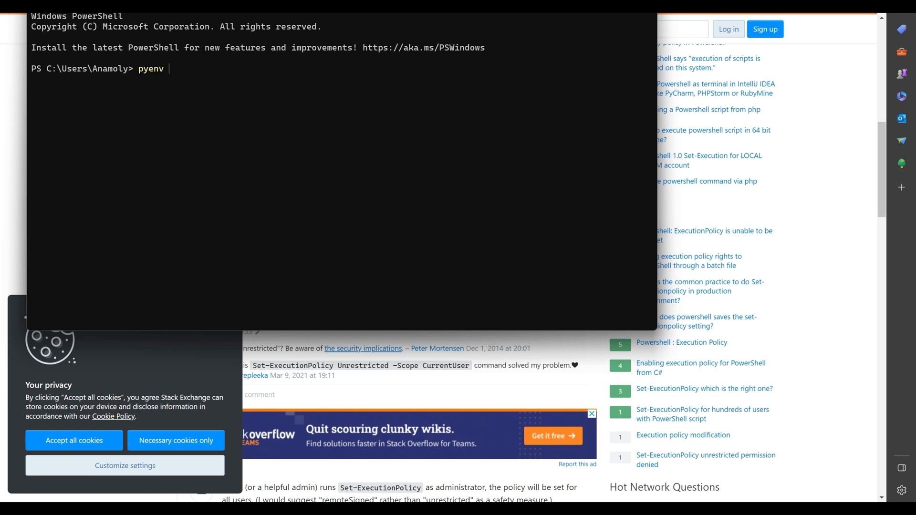
# Run pyenv --version to confirm 3.1.1, then run pyenv --help, which is rejected
pyautogui.write('--version')
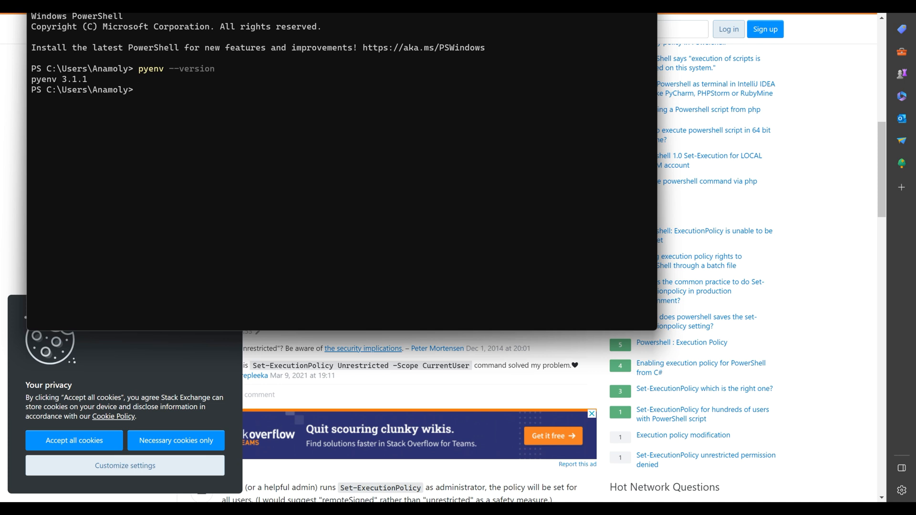
pyautogui.write('p')
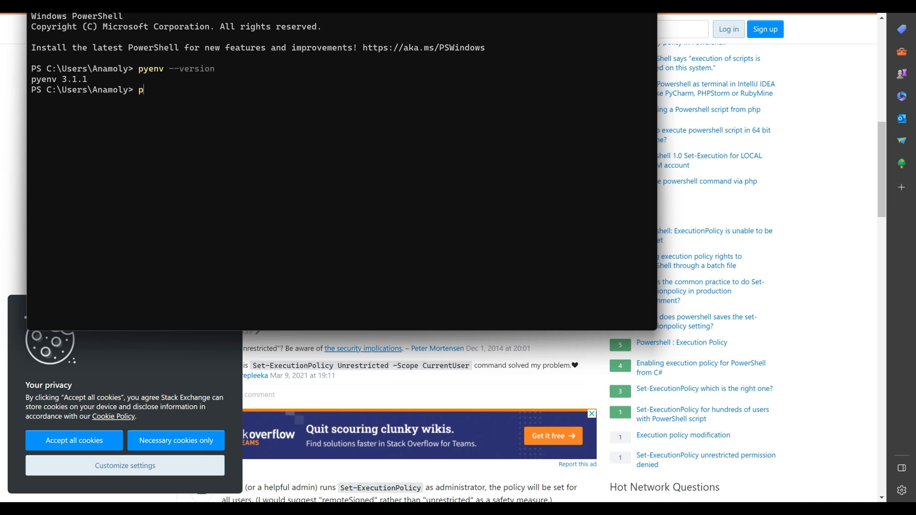
pyautogui.write('yenv --he')
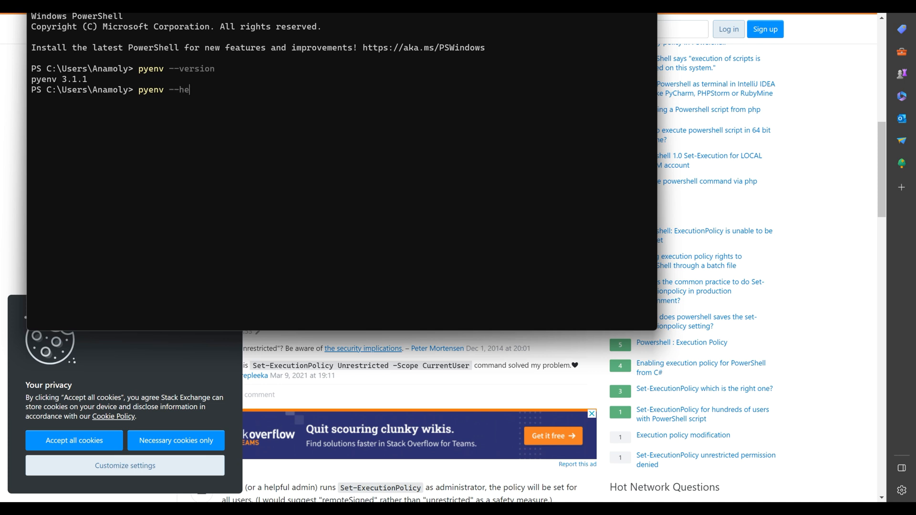
pyautogui.press('Enter')
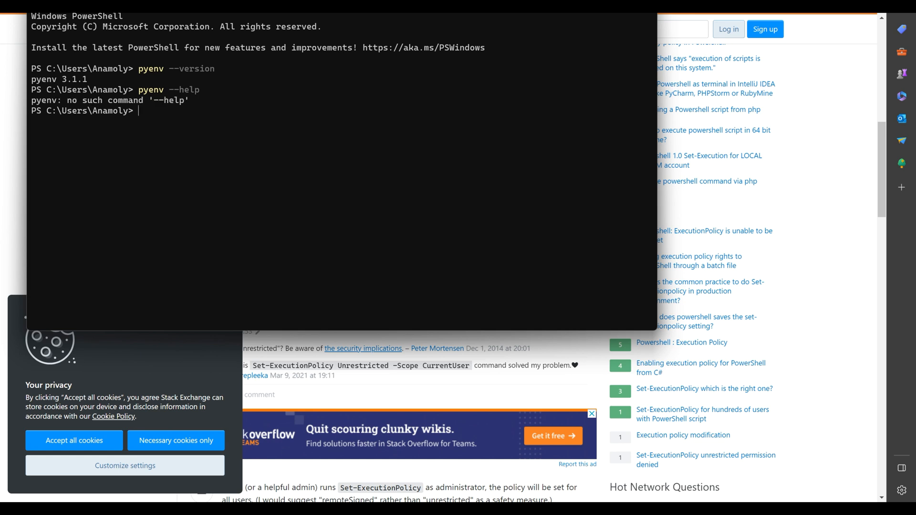
# Begin entering a pyenv install command for a Python version
pyautogui.write('p')
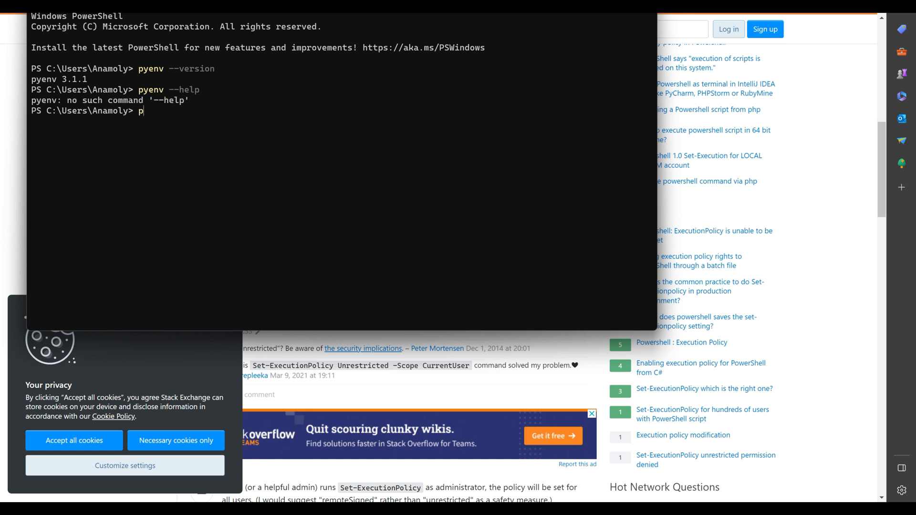
pyautogui.write('yen instal')
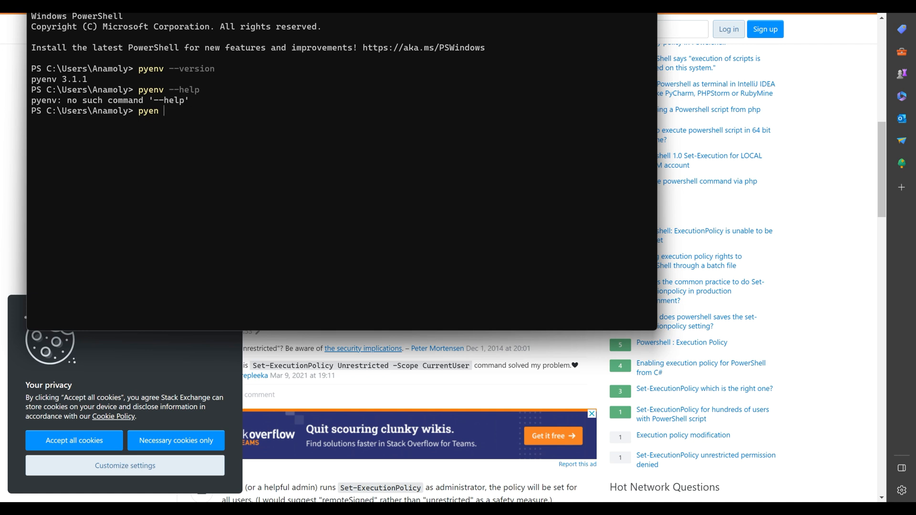
pyautogui.write('v')
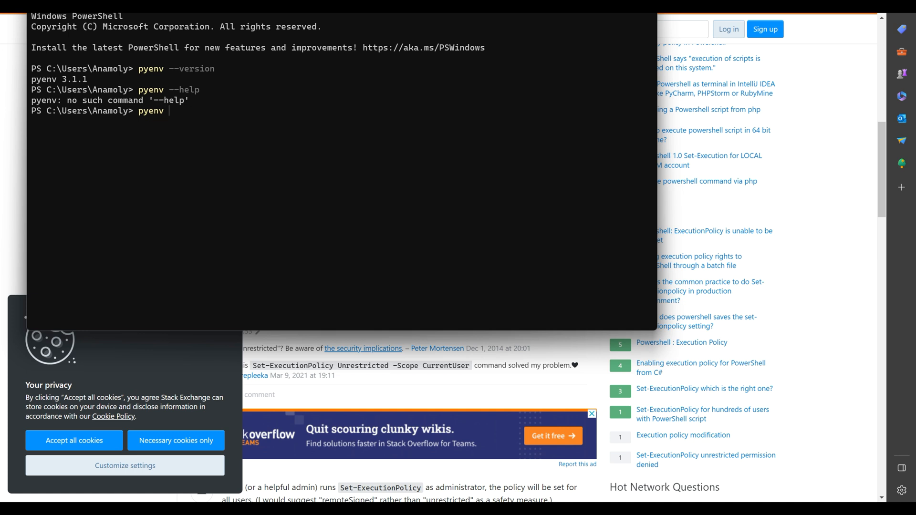
# Run pyenv install 3.8.1 so the 64-bit installer starts downloading from python.org
pyautogui.write('install 3.8.1')
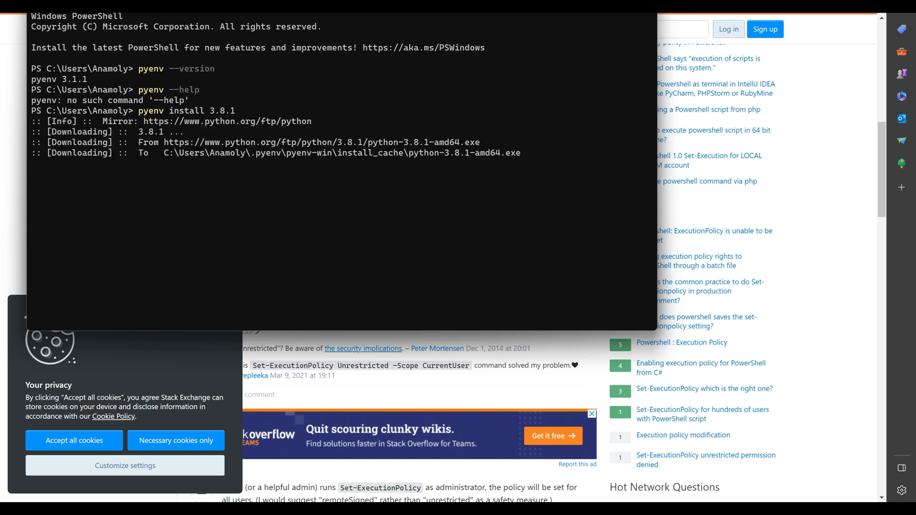
pyautogui.moveTo(372, 236)
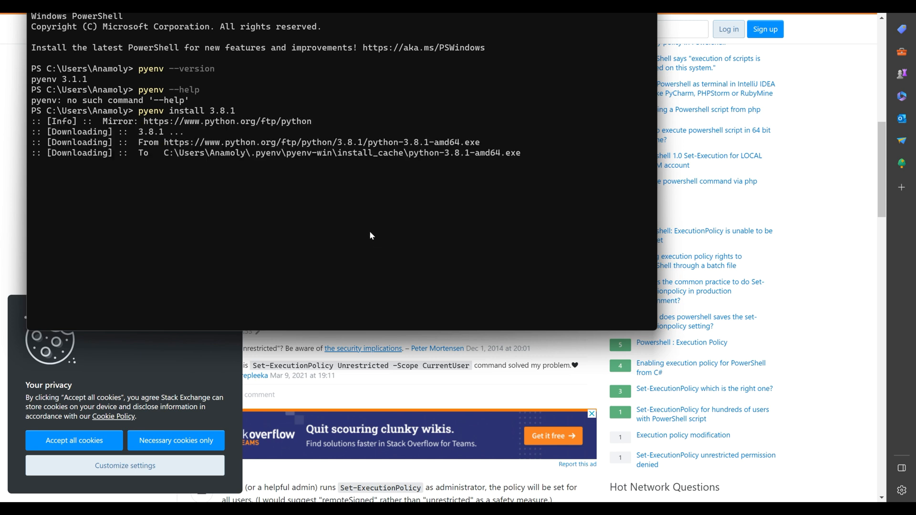